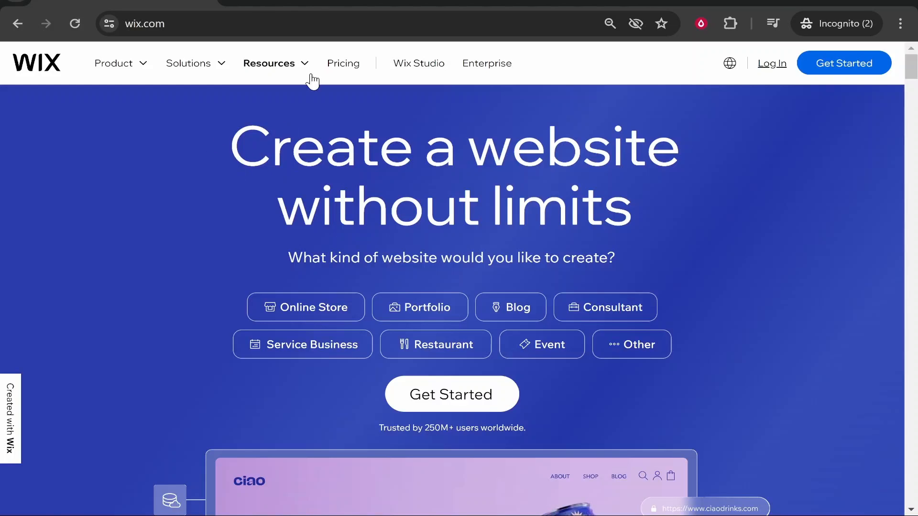
- Enter squarespace.com, then bring up the GrowToday site's Wix dashboard
text(squarespace.com)
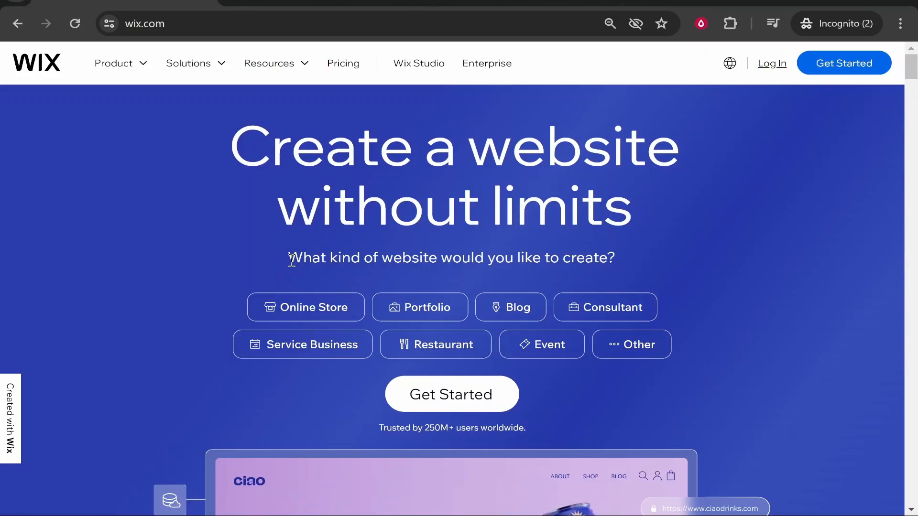
mouse_move(321, 222)
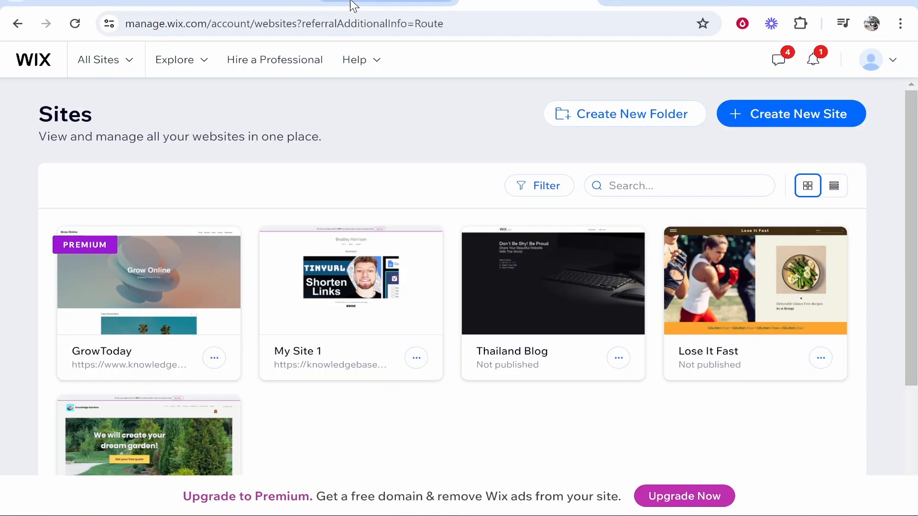
mouse_move(21, 125)
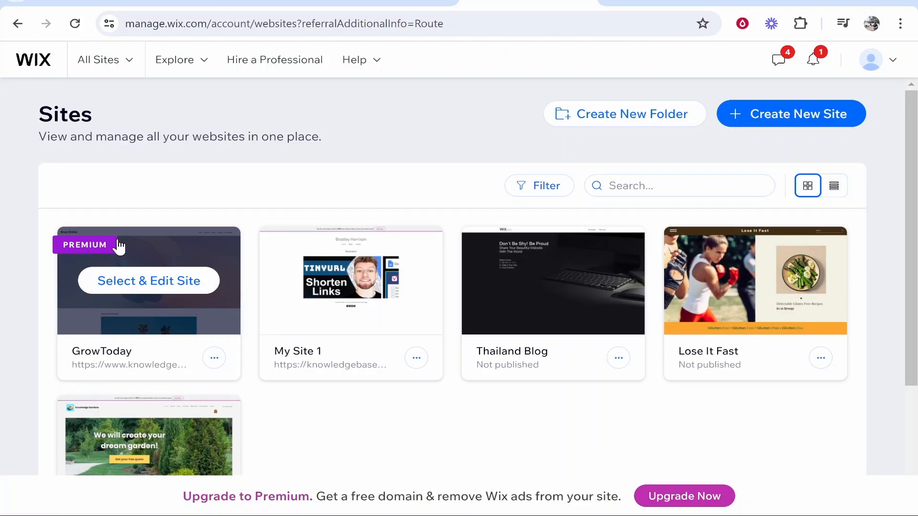
mouse_move(90, 248)
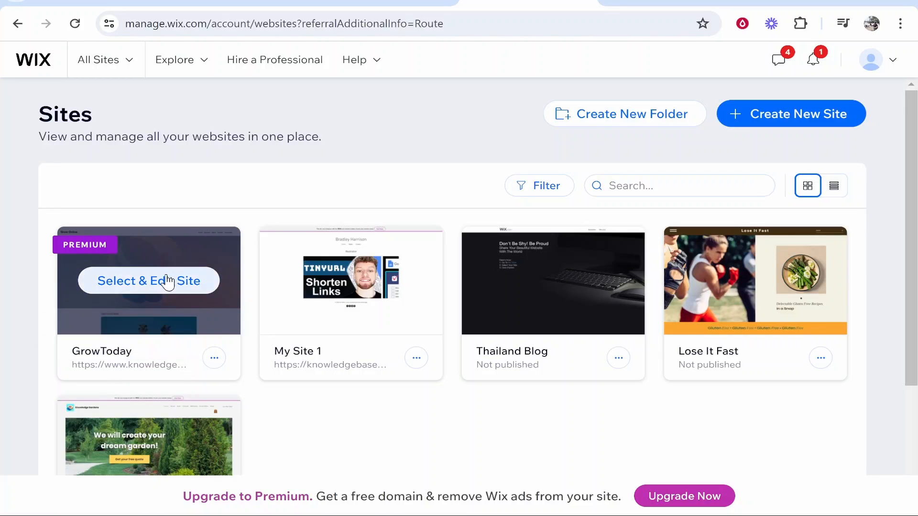
mouse_move(131, 308)
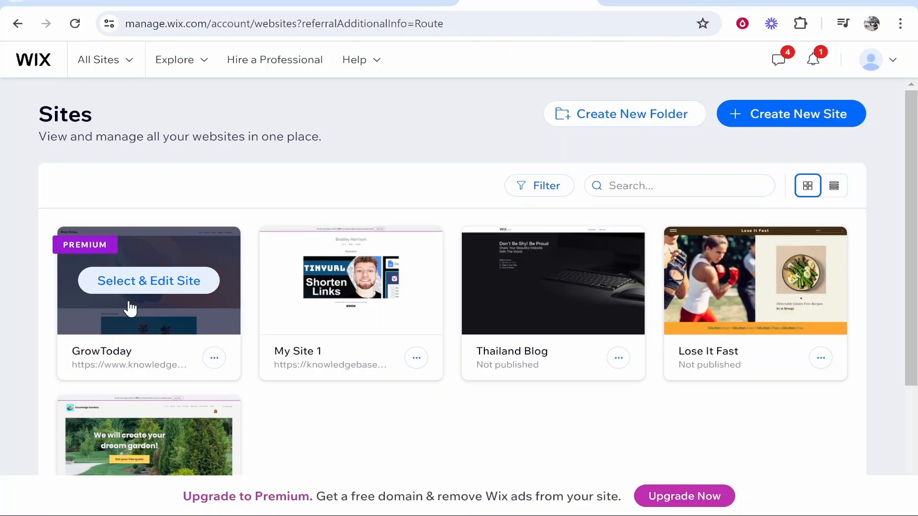
click(149, 281)
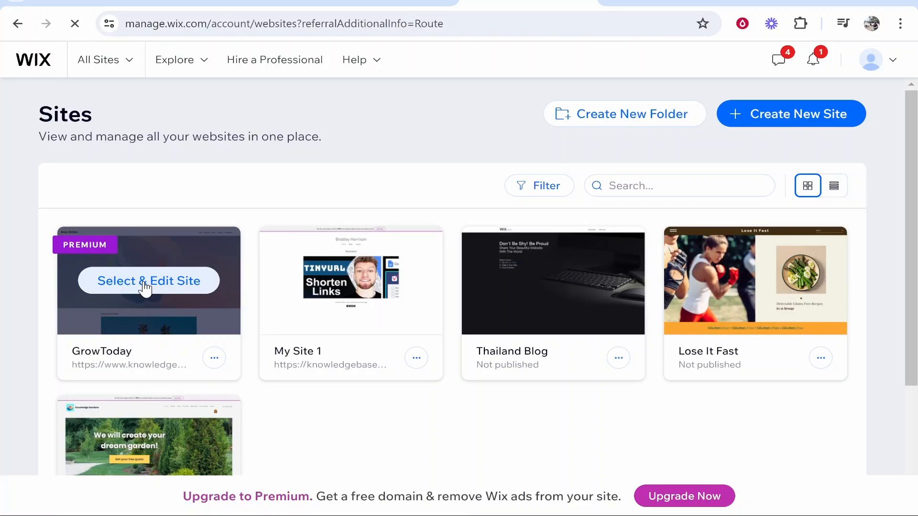
click(149, 281)
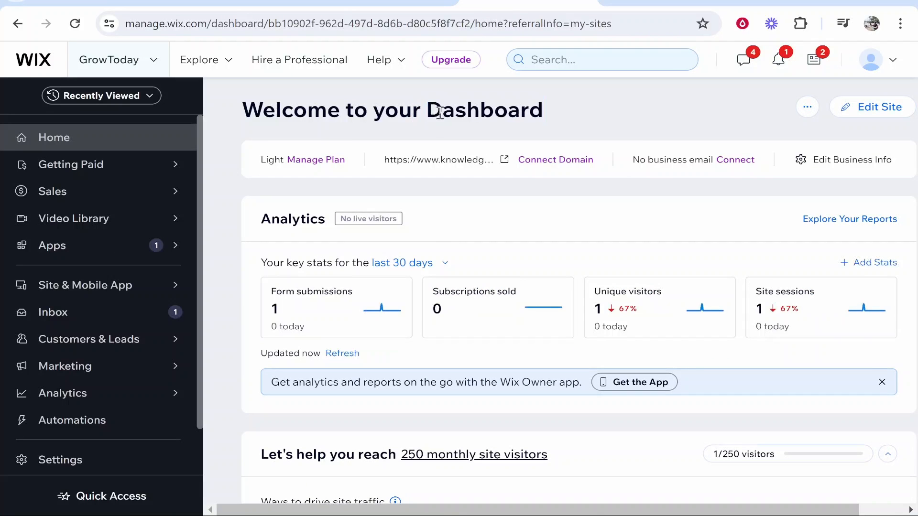
scroll(down, 3)
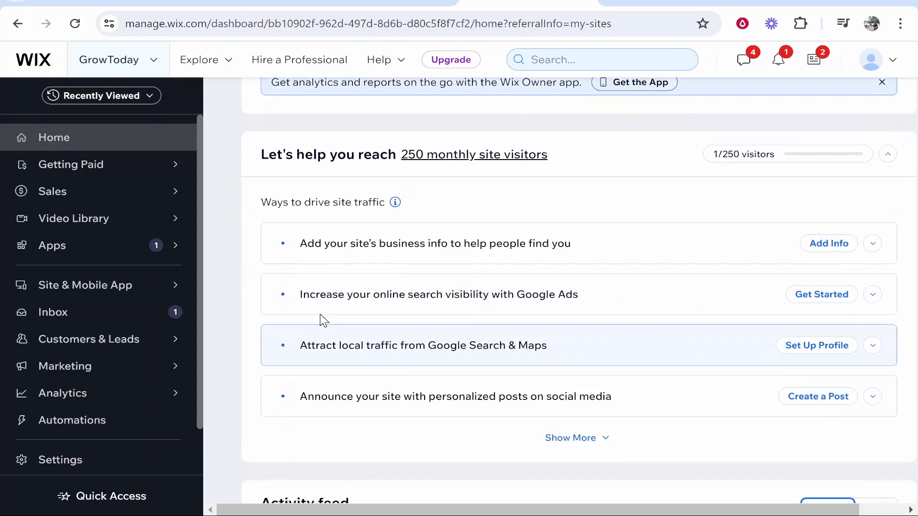
scroll(up, 3)
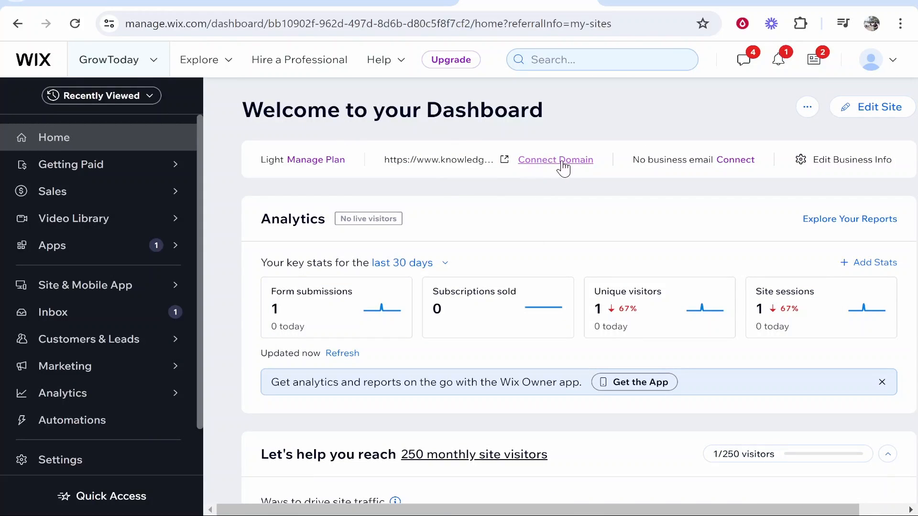
mouse_move(562, 148)
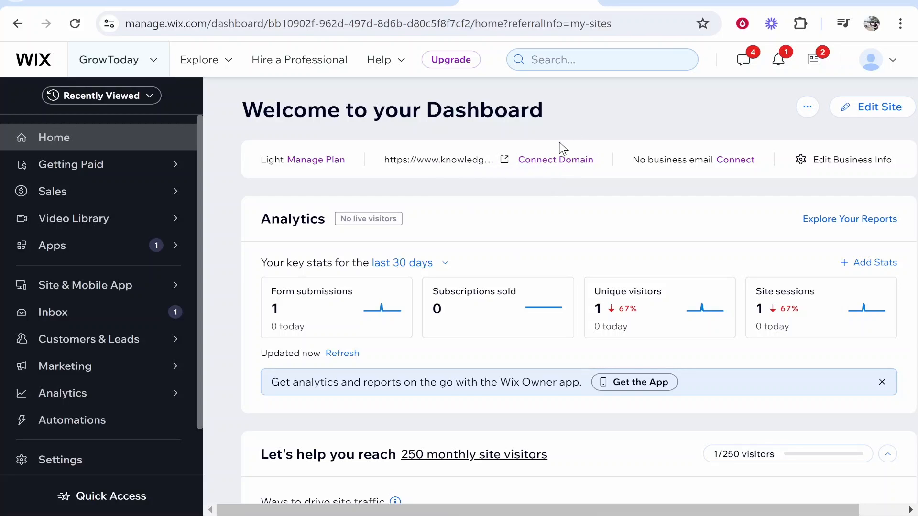
- Go to GrowToday's Domains page and start Add an Existing Domain, then switch to Squarespace
click(555, 160)
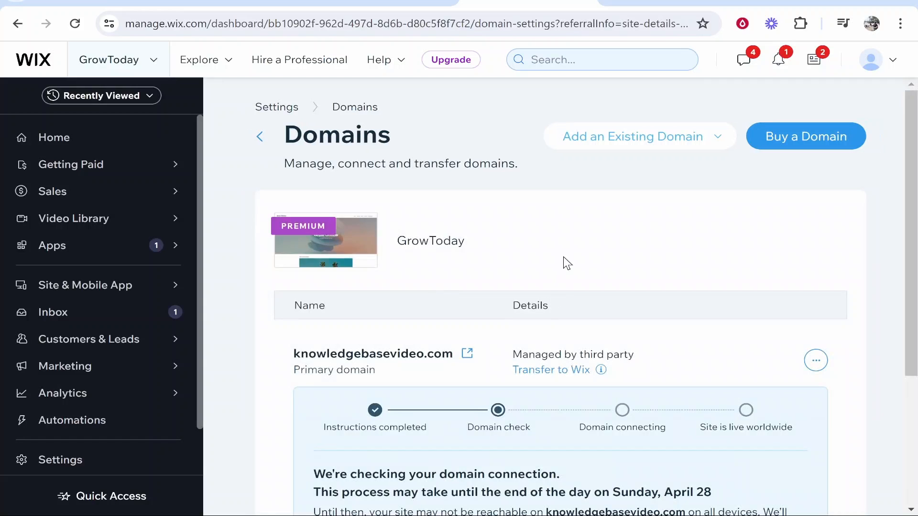
mouse_move(614, 253)
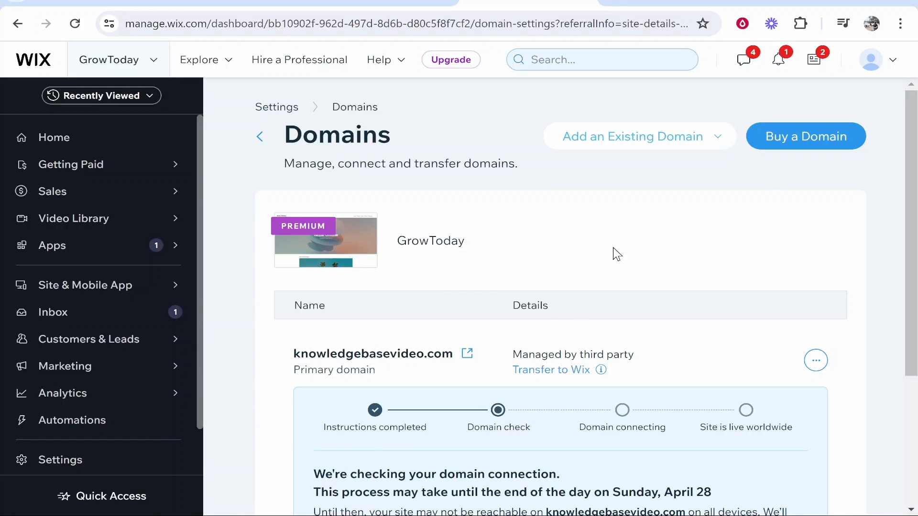
click(633, 136)
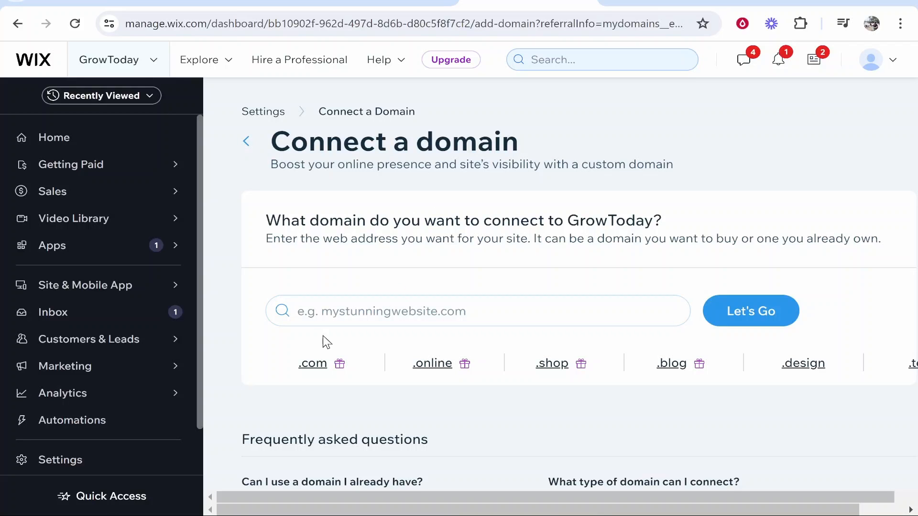
click(508, 316)
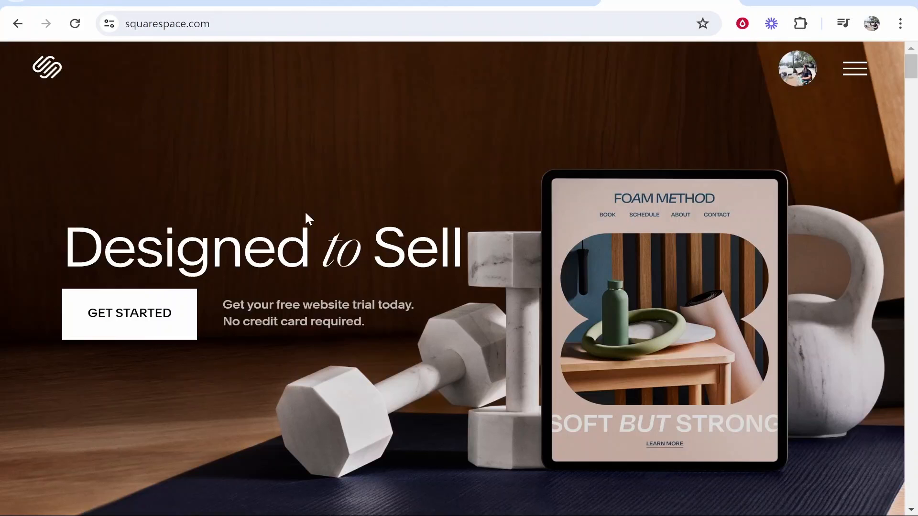
mouse_move(802, 76)
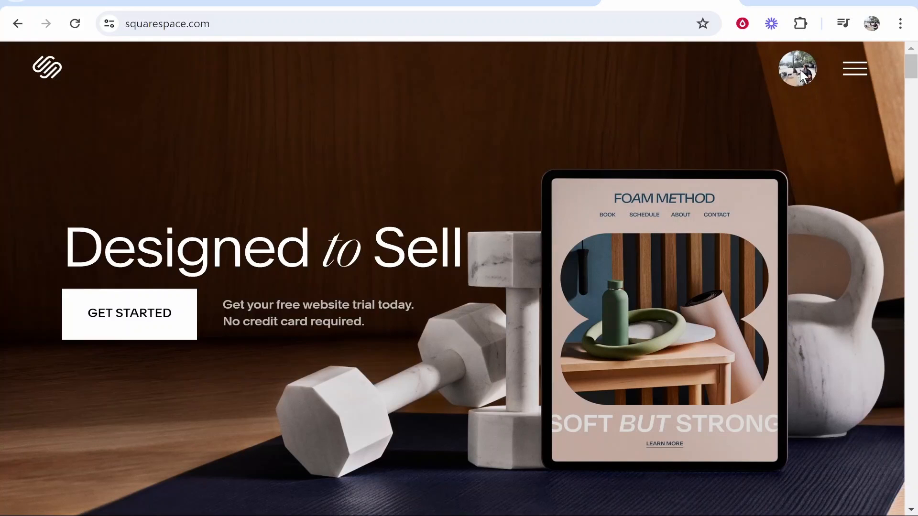
- From the account menu reach Domains and select the knowledgebasevideo.com row
click(797, 68)
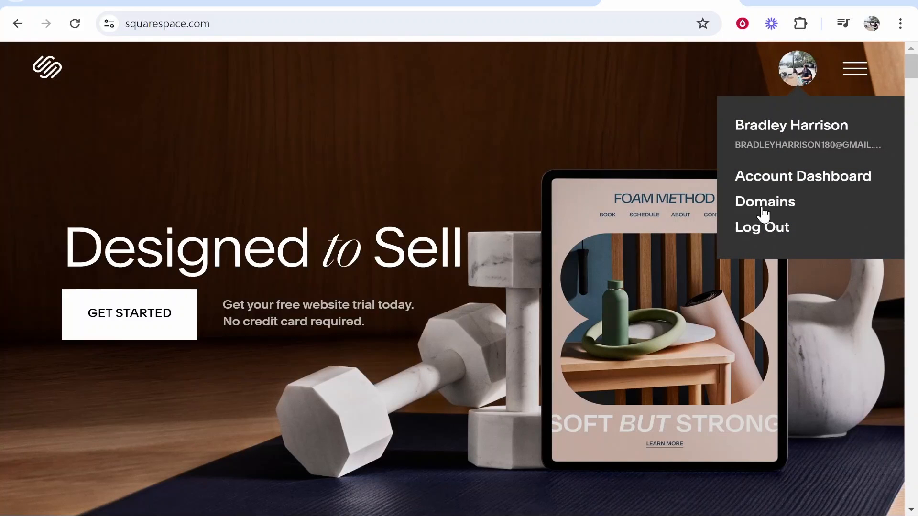
click(765, 202)
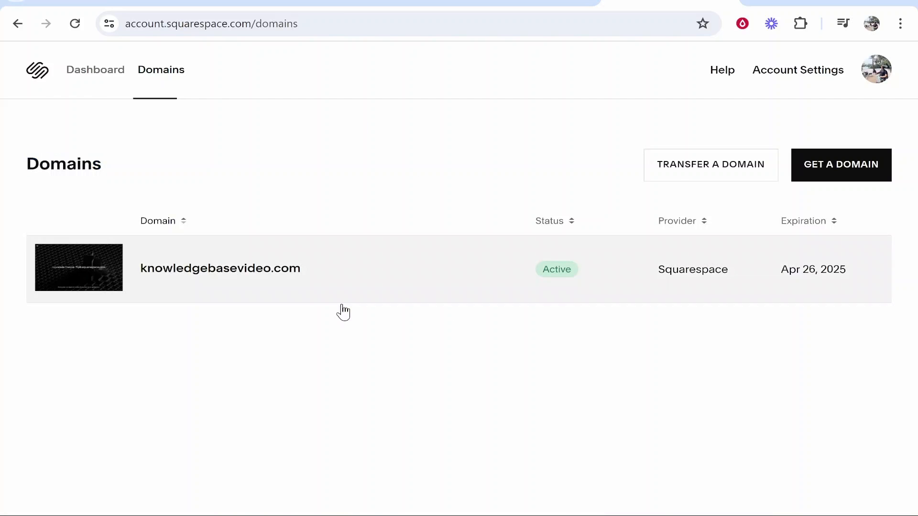
click(219, 267)
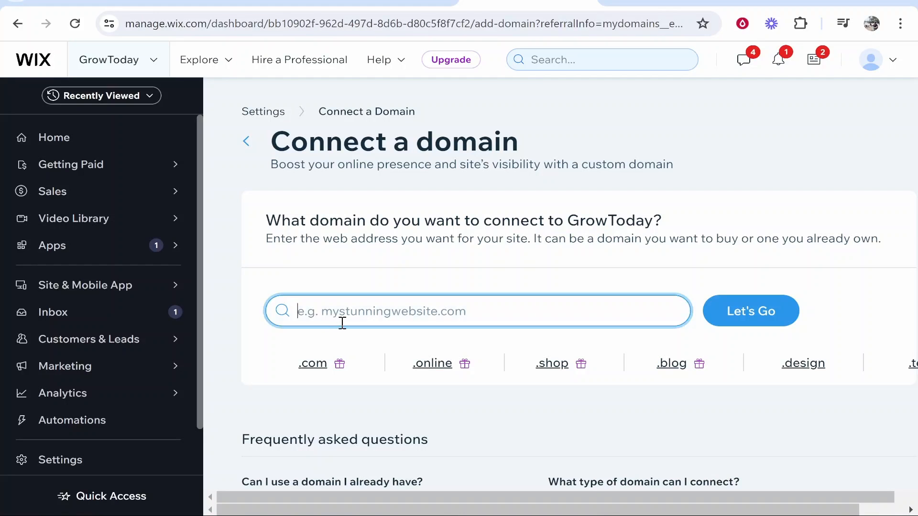
text(www)
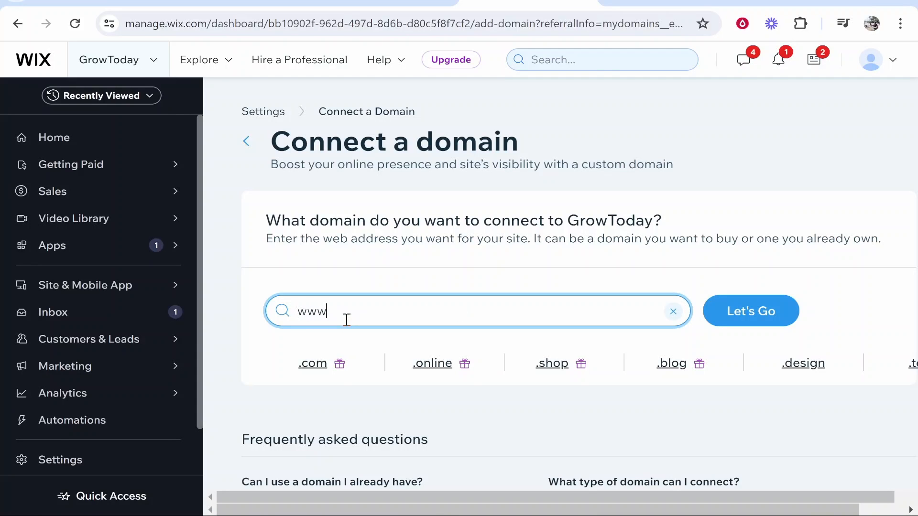
text(.)
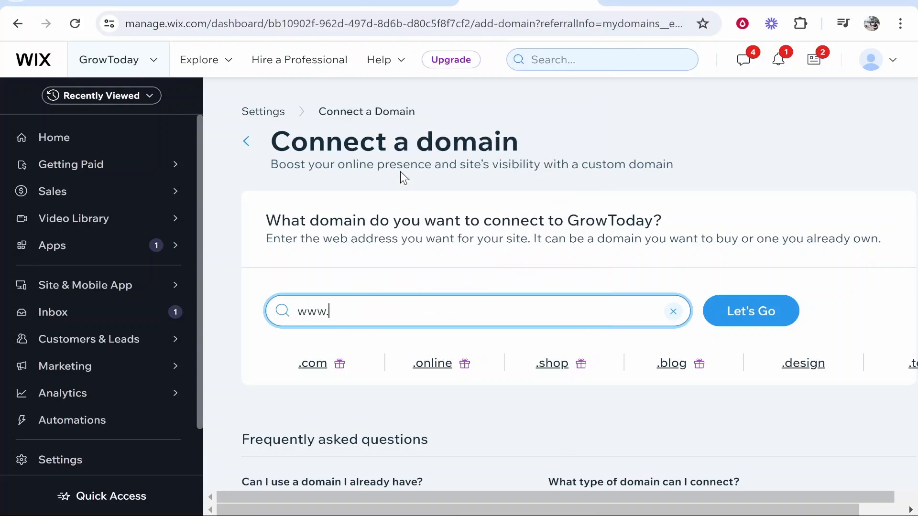
text(knowledgebasevideo.com)
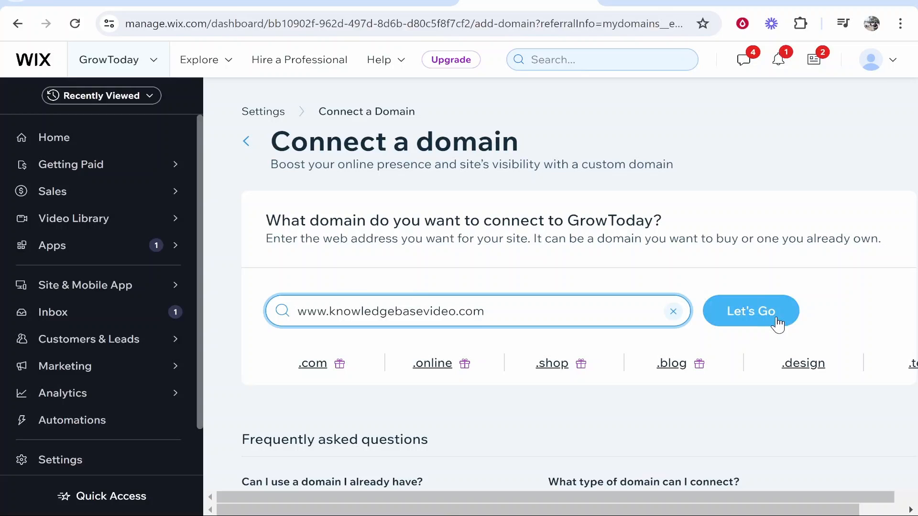
click(750, 311)
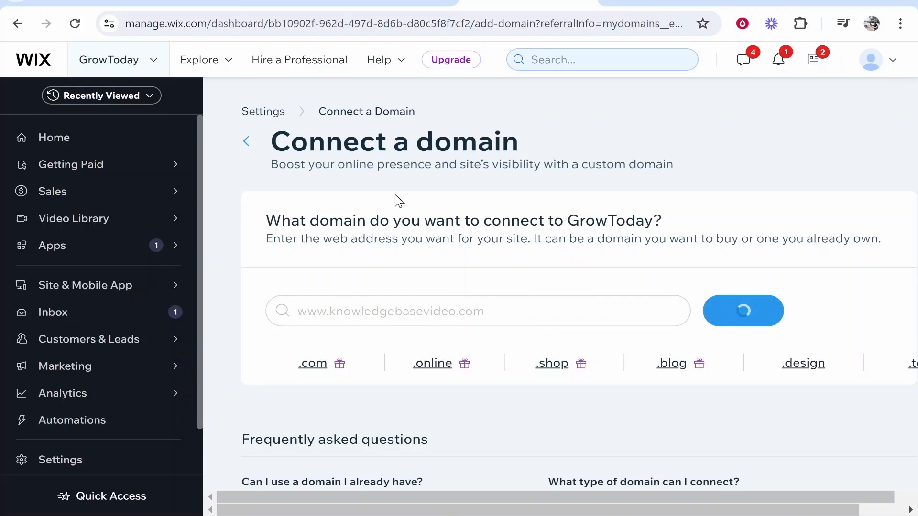
text(www.knowledgebasevideo.com)
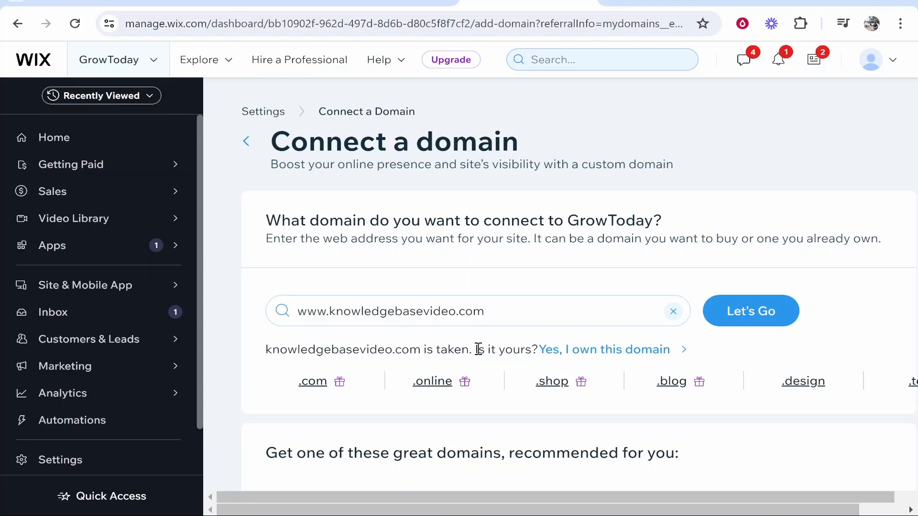
mouse_move(524, 299)
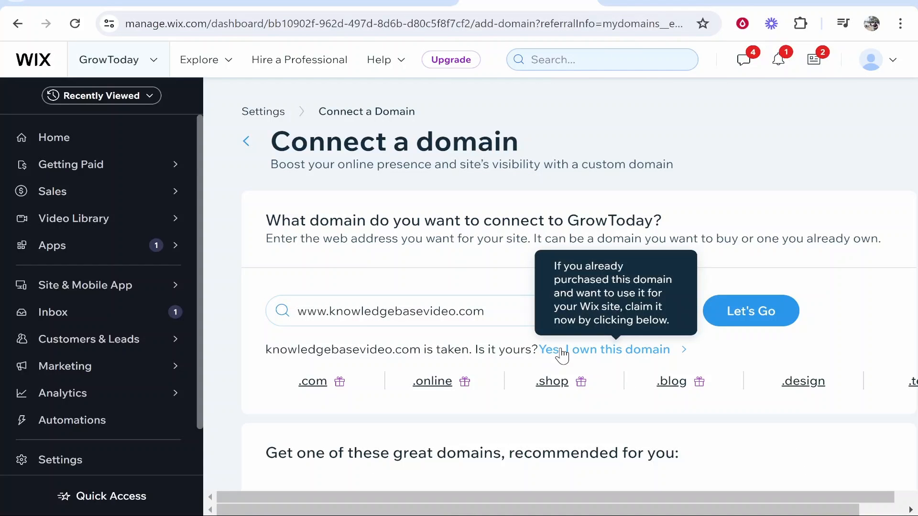
- Choose 'Yes, I own this domain' and start the step-by-step connection guide
click(604, 350)
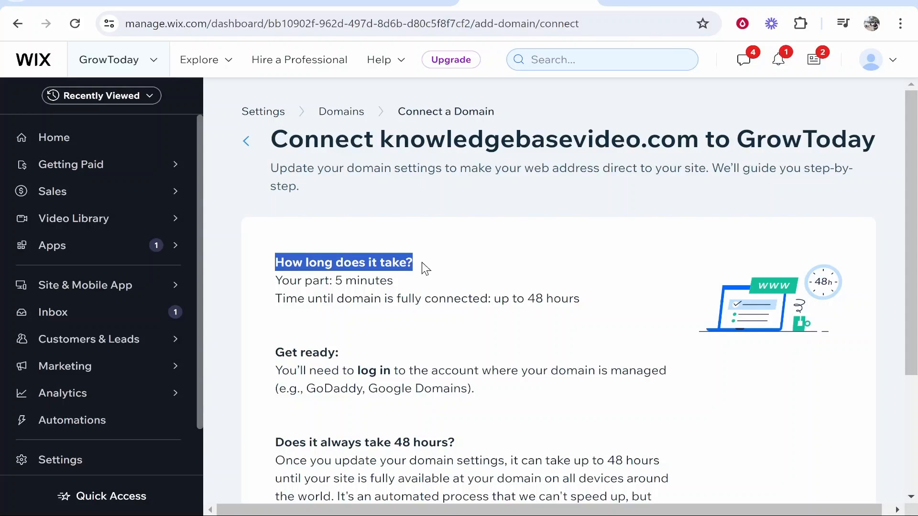
click(344, 277)
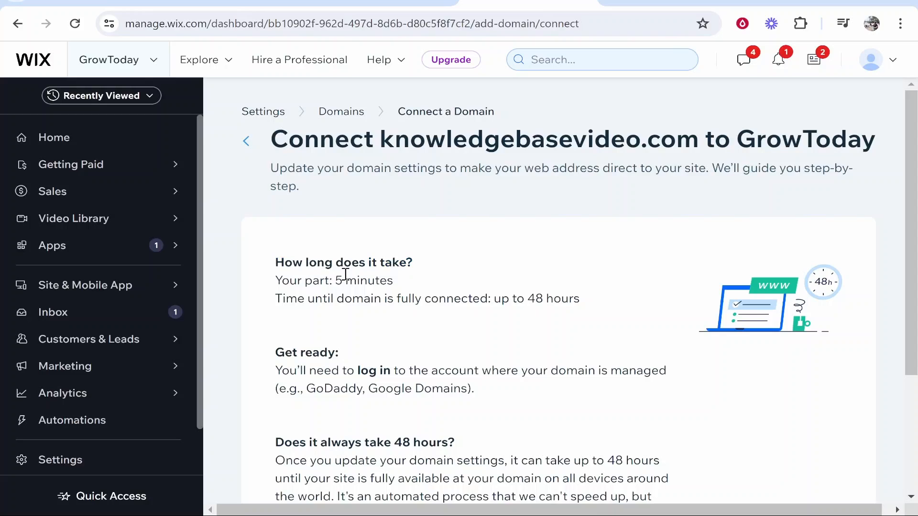
mouse_move(401, 287)
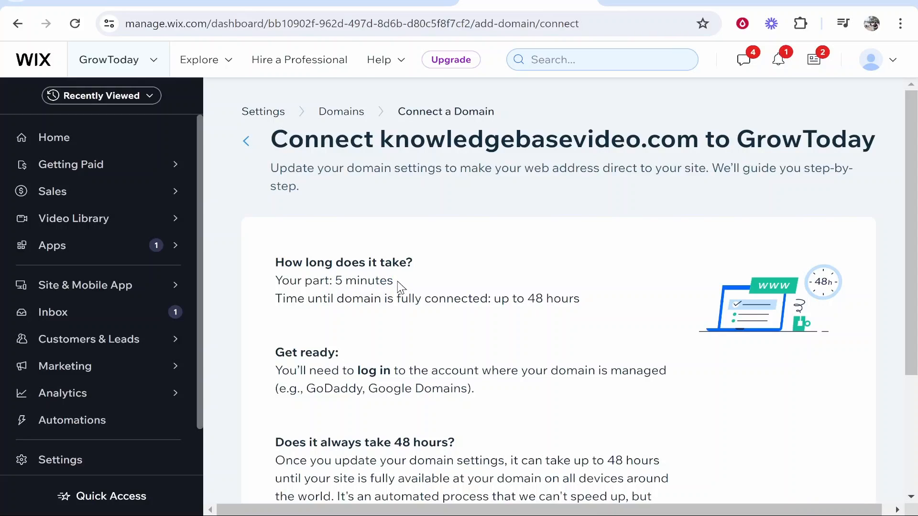
mouse_move(329, 298)
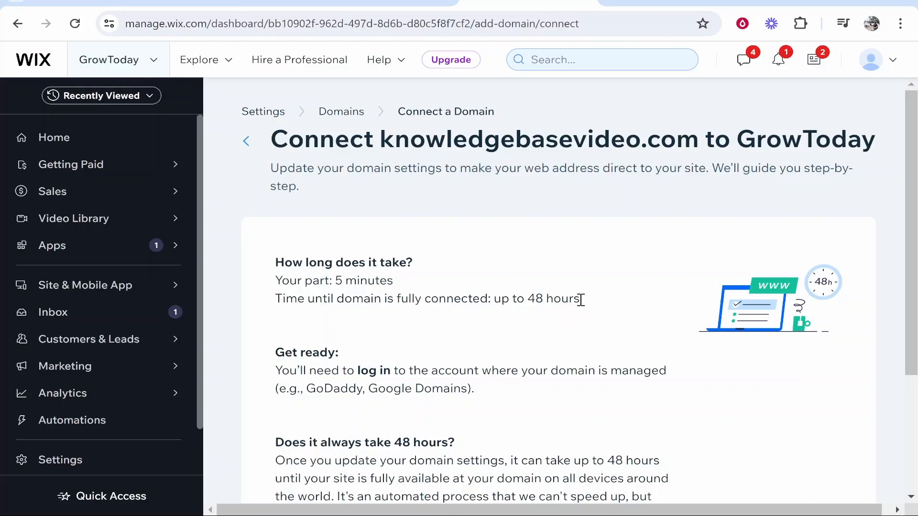
mouse_move(528, 278)
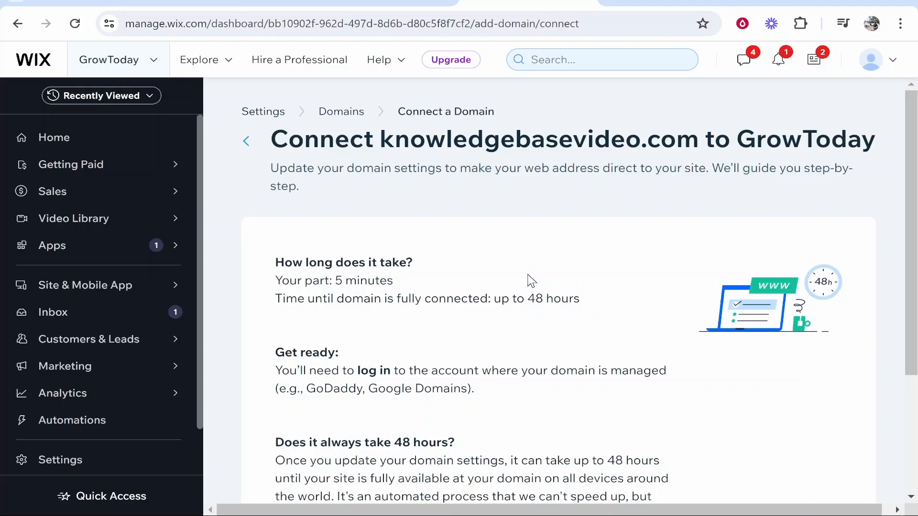
mouse_move(600, 312)
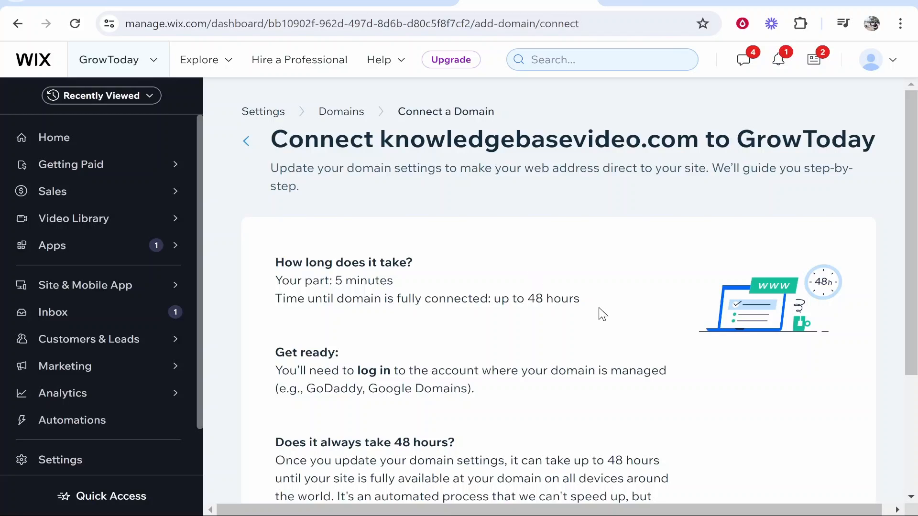
scroll(down, 3)
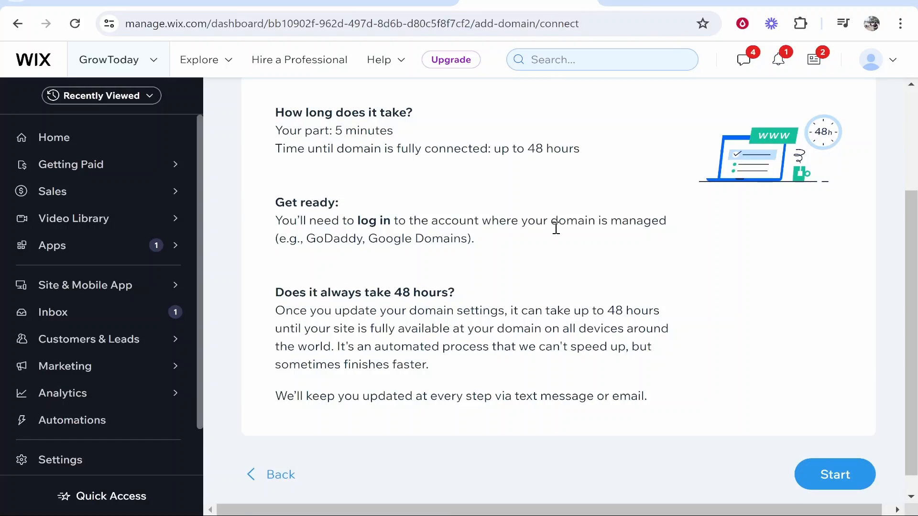
mouse_move(534, 152)
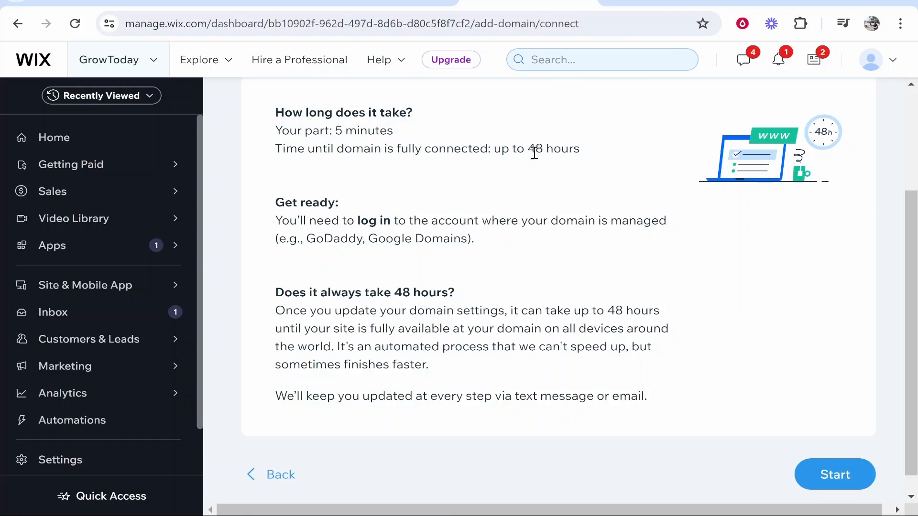
mouse_move(766, 302)
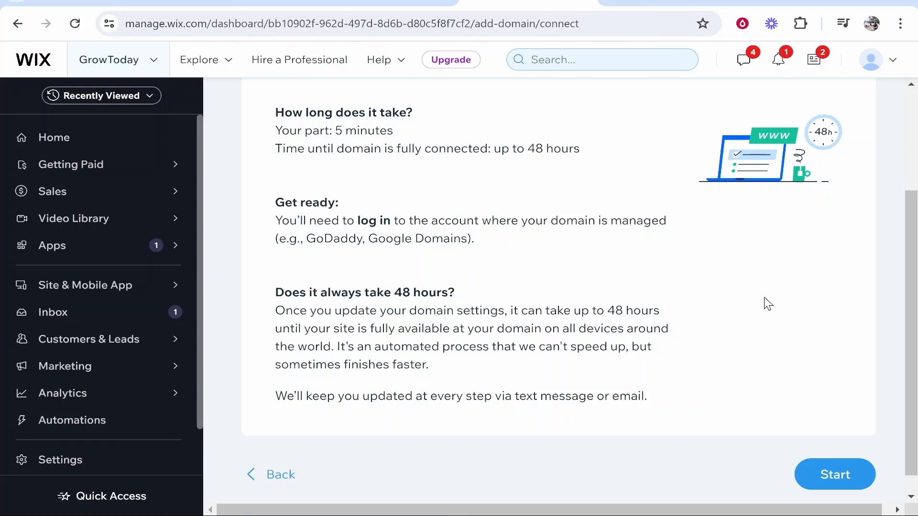
click(834, 474)
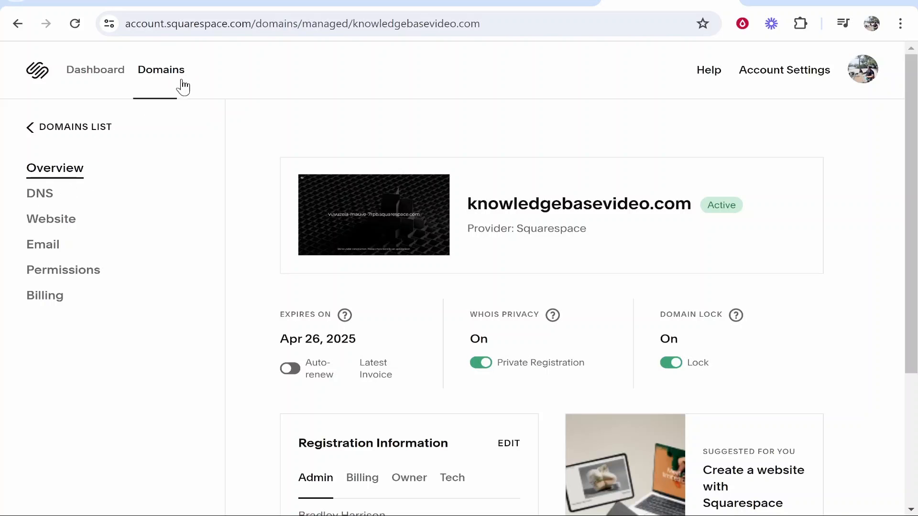
mouse_move(805, 71)
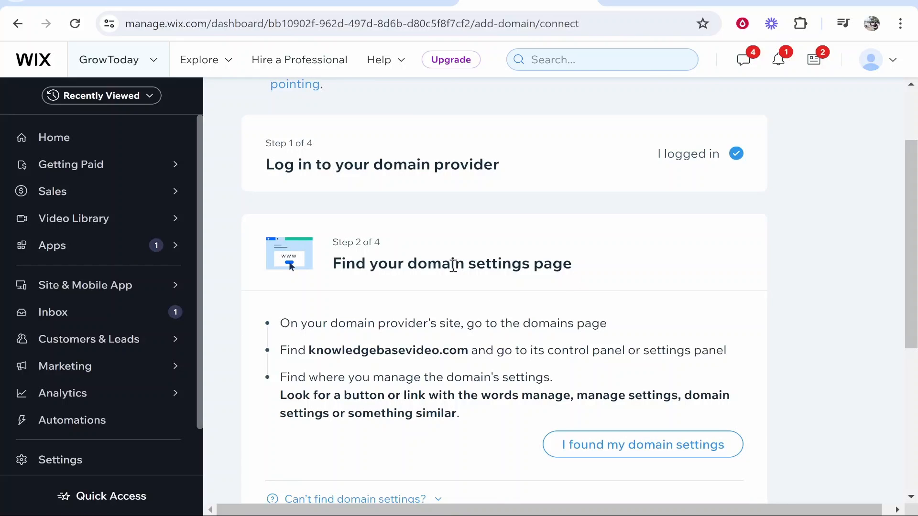
- Mark the domain settings as found and move down to Step 3, finding the nameservers
click(642, 445)
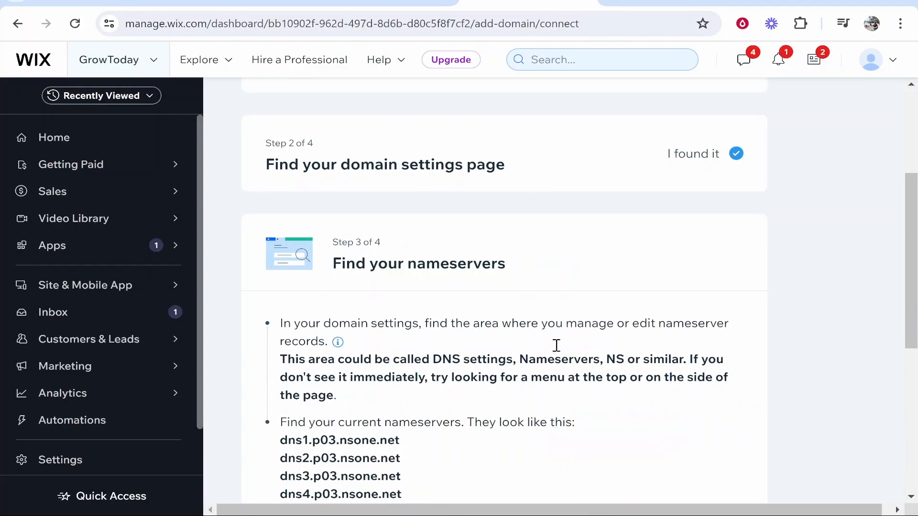
scroll(down, 3)
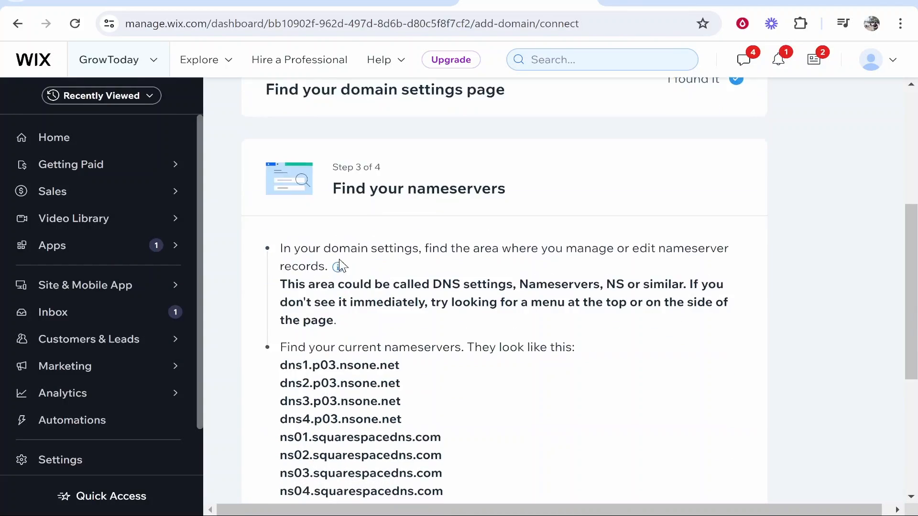
scroll(down, 3)
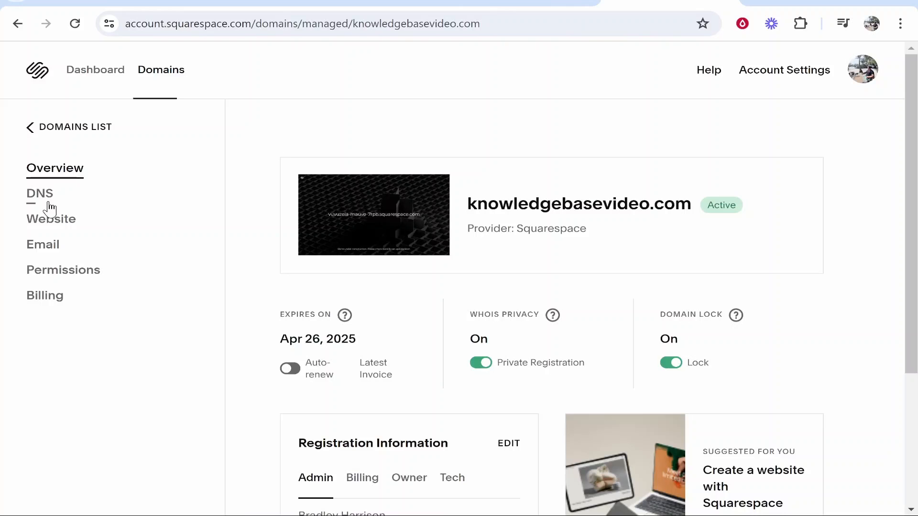
- Show knowledgebasevideo.com's Domain Nameservers list under DNS in Squarespace
click(40, 193)
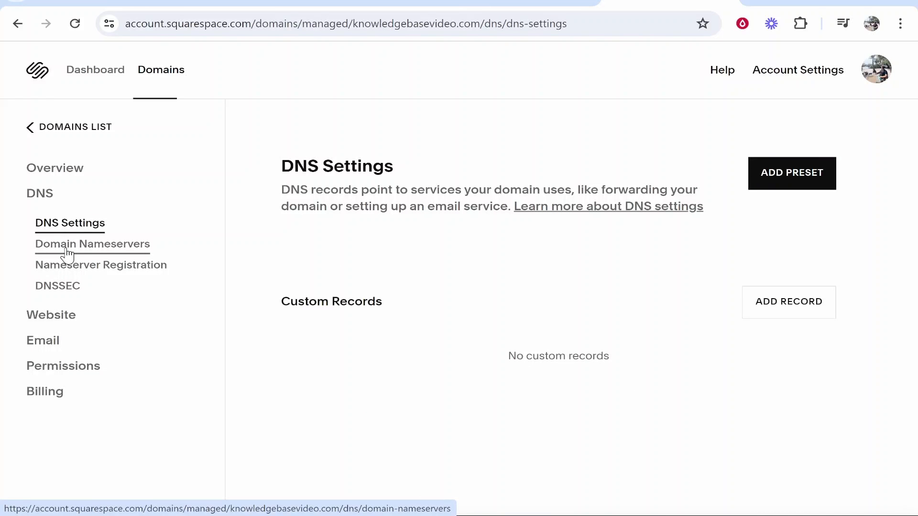
click(92, 244)
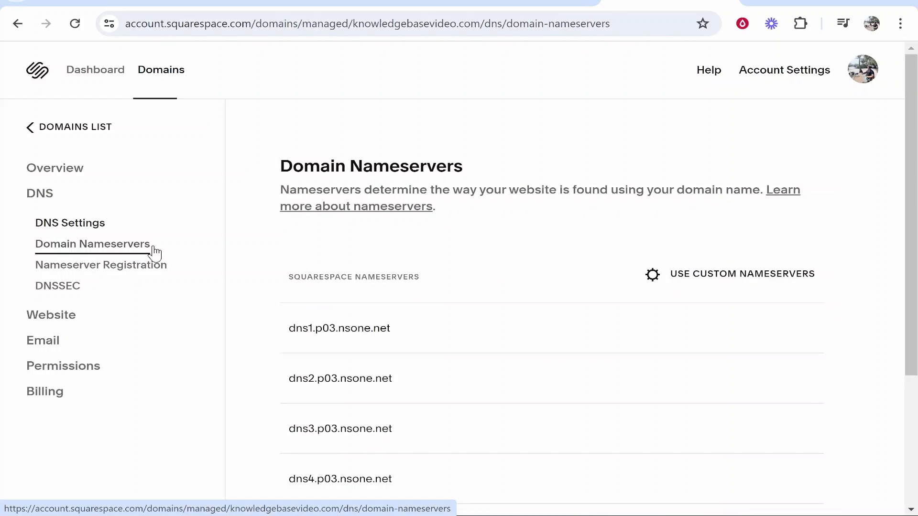
scroll(down, 3)
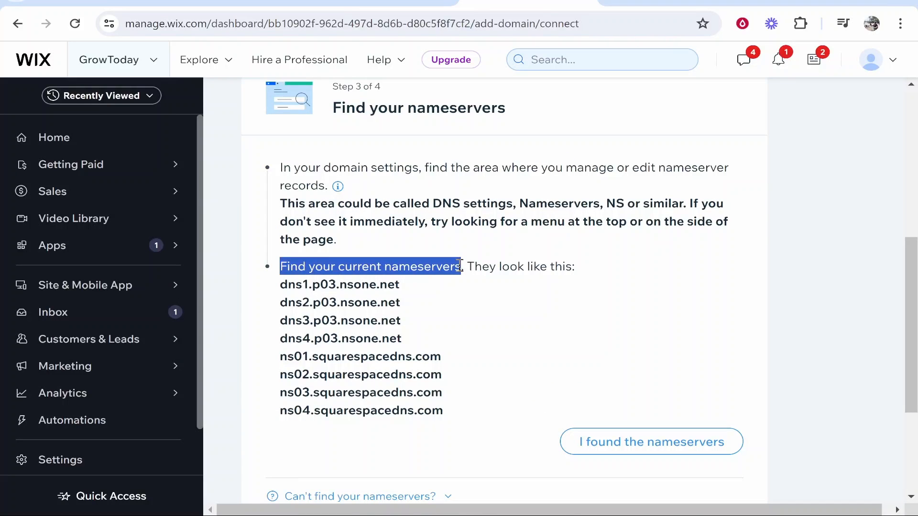
- Confirm the current nameservers were found and highlight a Wix nameserver in Step 4
click(651, 442)
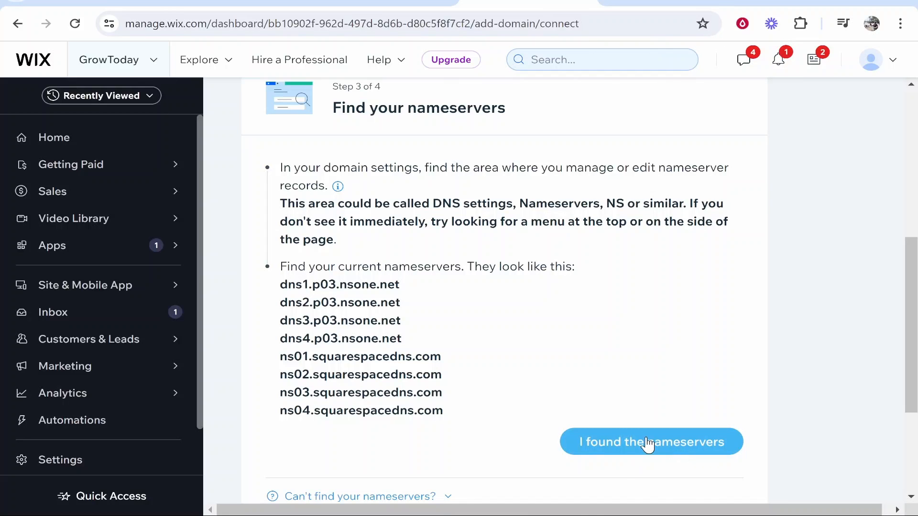
click(652, 441)
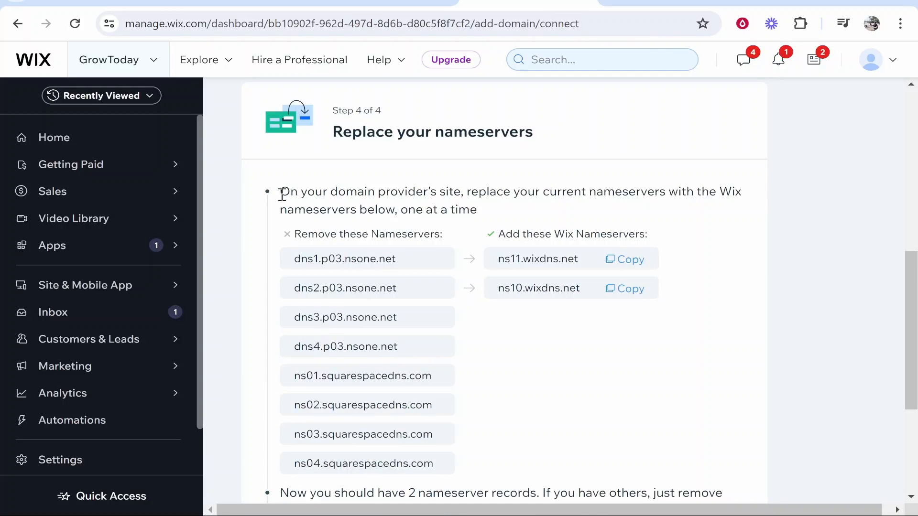
drag(280, 191, 463, 191)
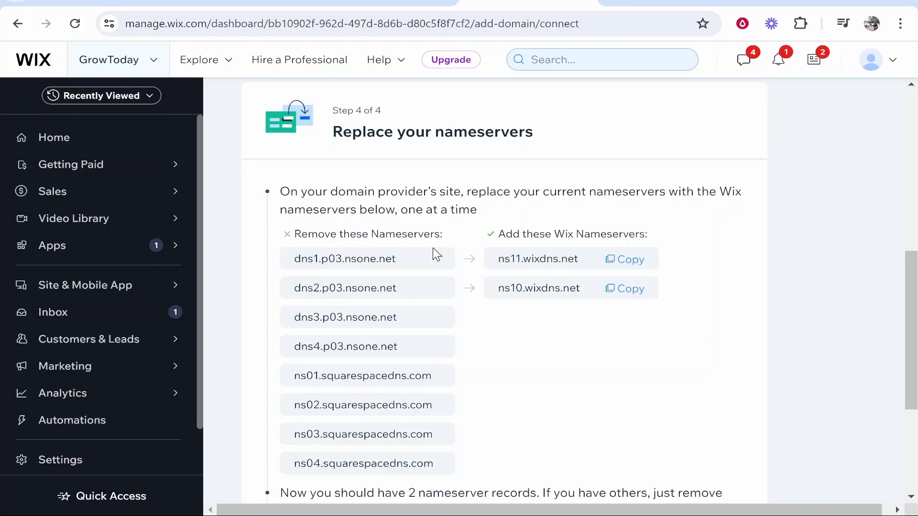
mouse_move(301, 346)
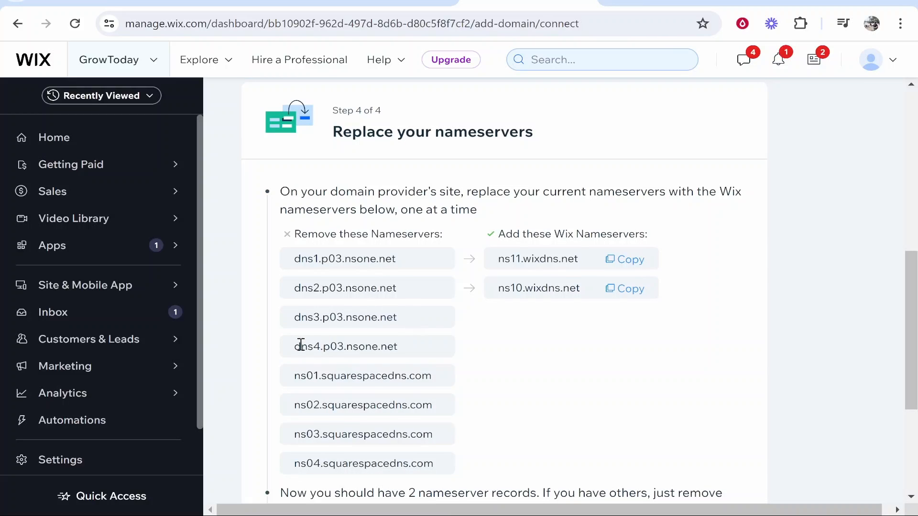
mouse_move(415, 394)
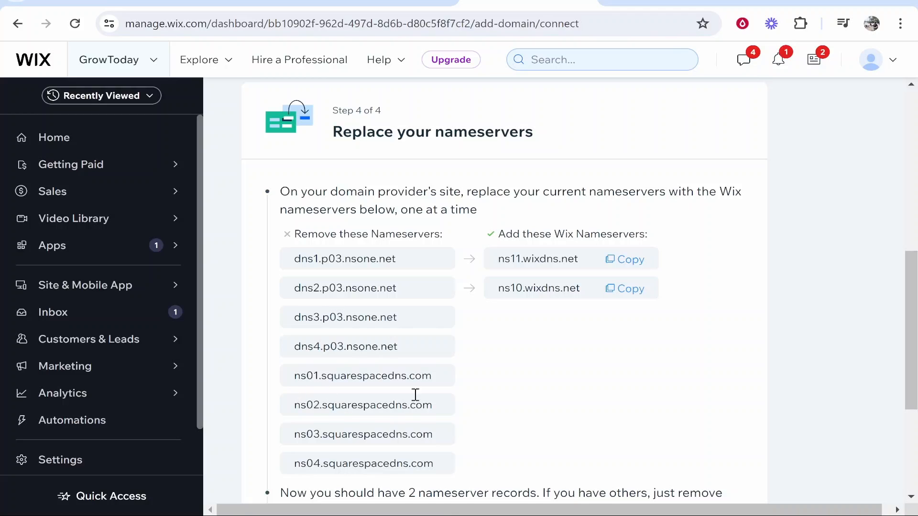
mouse_move(517, 288)
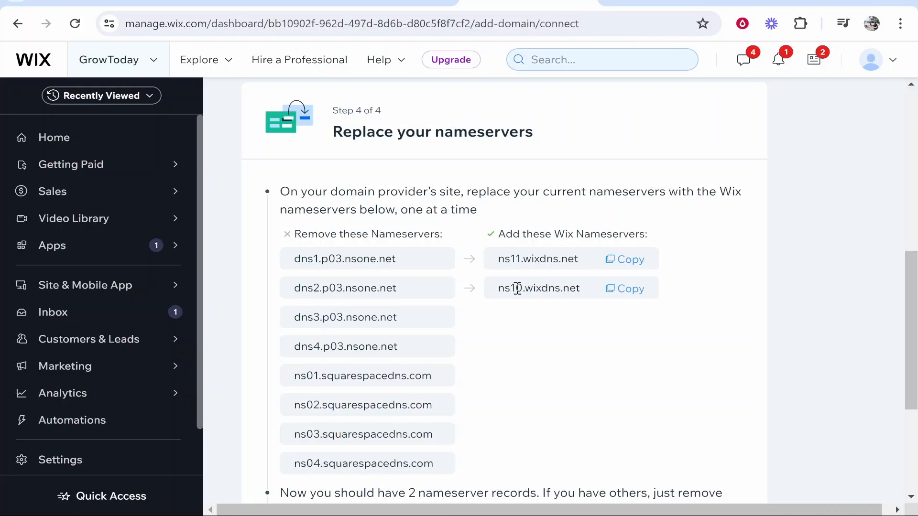
mouse_move(626, 325)
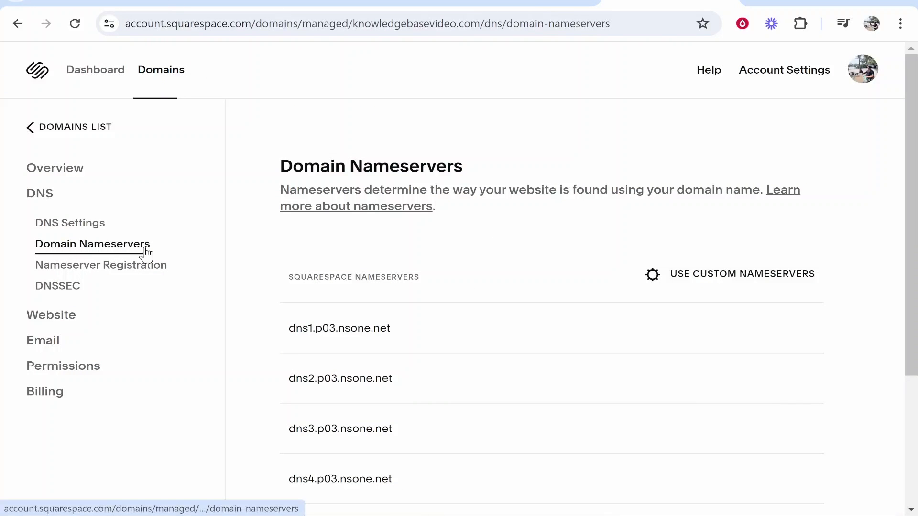
- Save custom nameservers ns11.wixdns.net and ns10.wixdns.net, copying ns10 from Wix
scroll(down, 3)
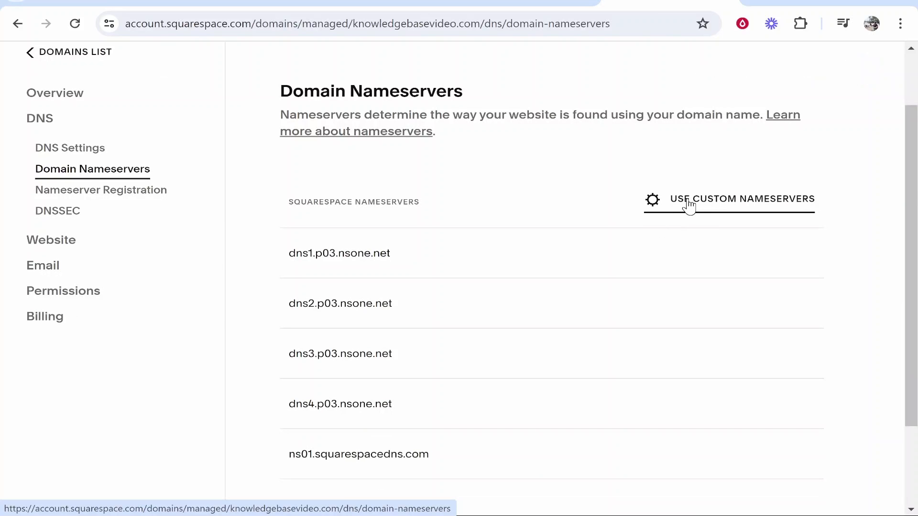
click(742, 199)
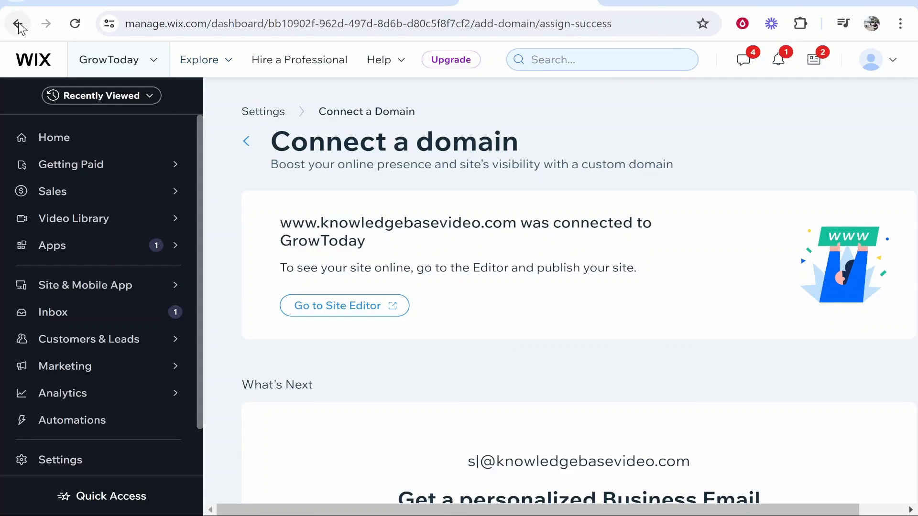
click(17, 23)
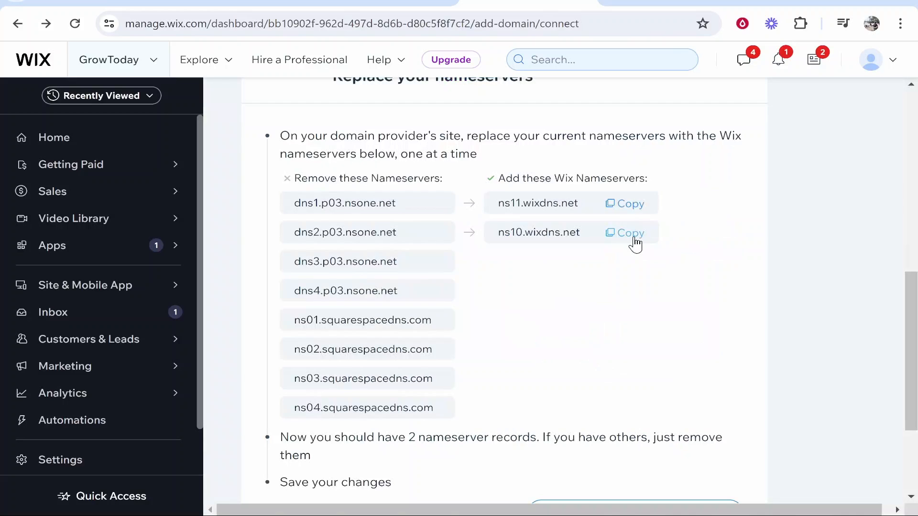
click(629, 233)
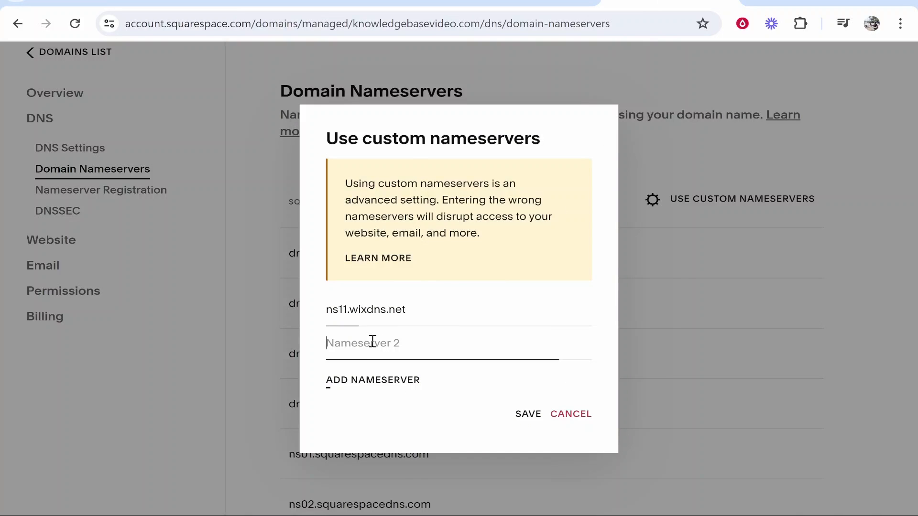
text(ns10.wixdns.net)
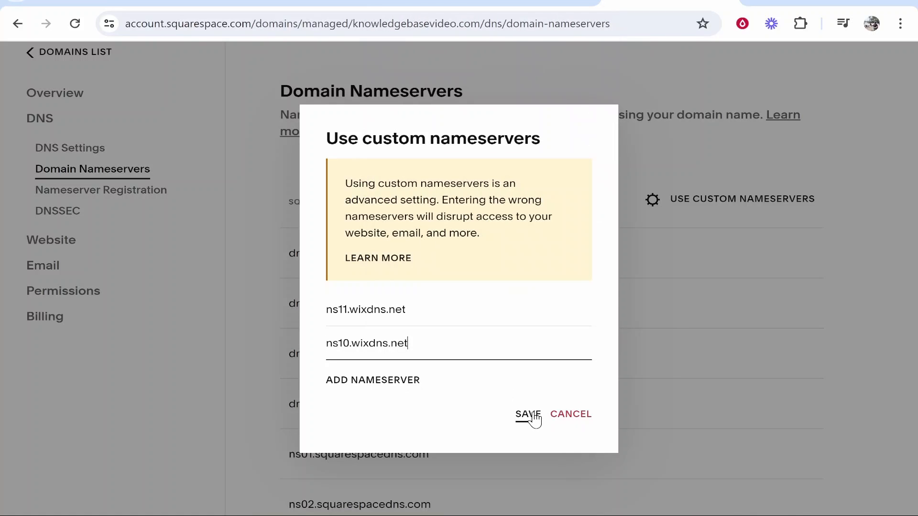
click(528, 413)
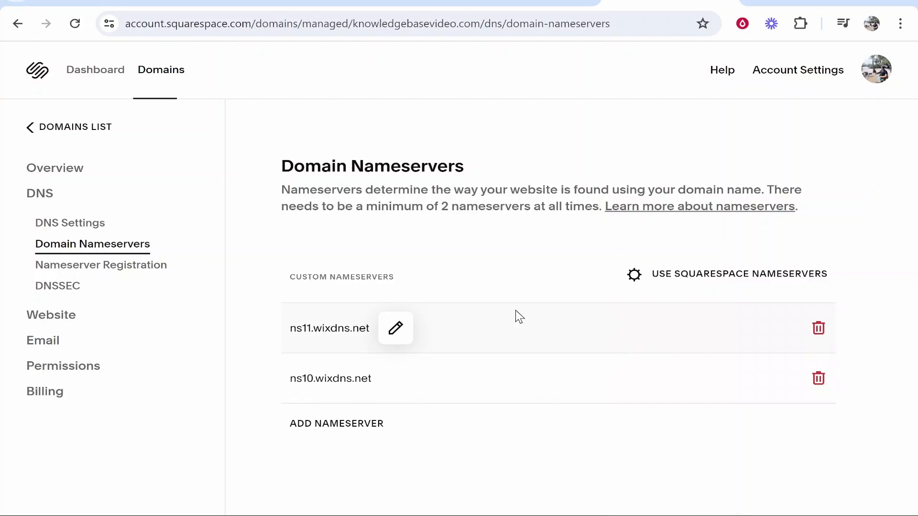
mouse_move(364, 361)
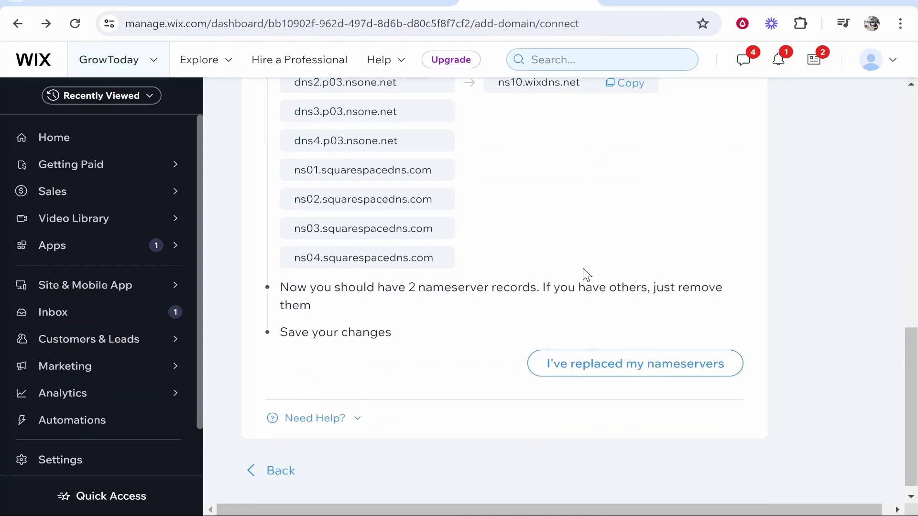
mouse_move(614, 371)
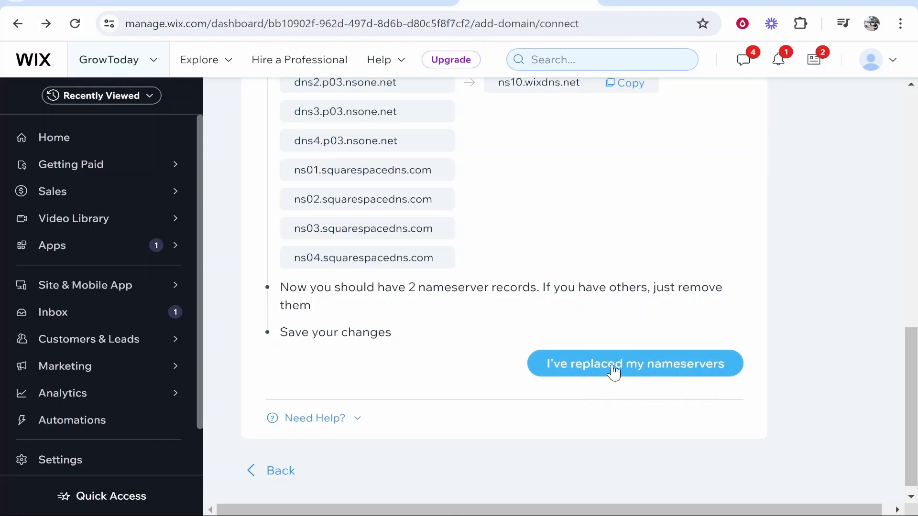
- Confirm 'I've replaced my nameservers' and select the domain in 'Your part is done!'
click(636, 363)
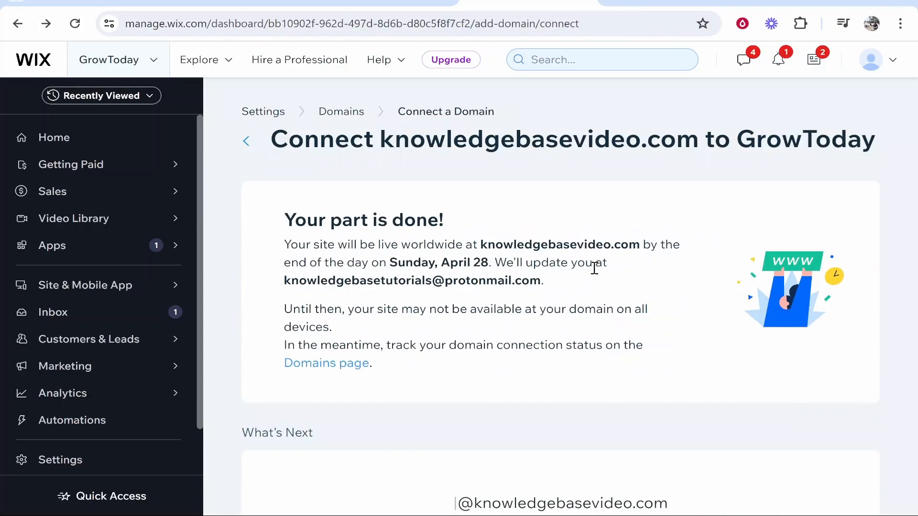
mouse_move(290, 220)
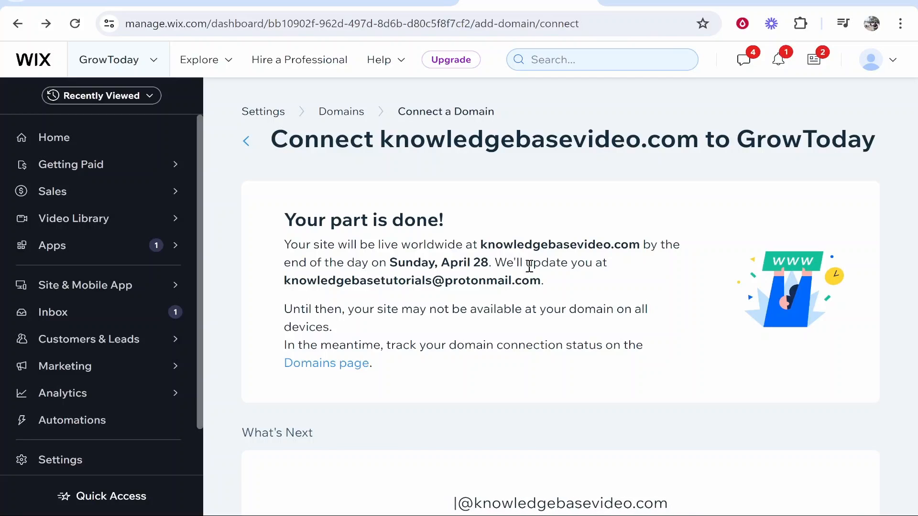
drag(500, 245, 635, 245)
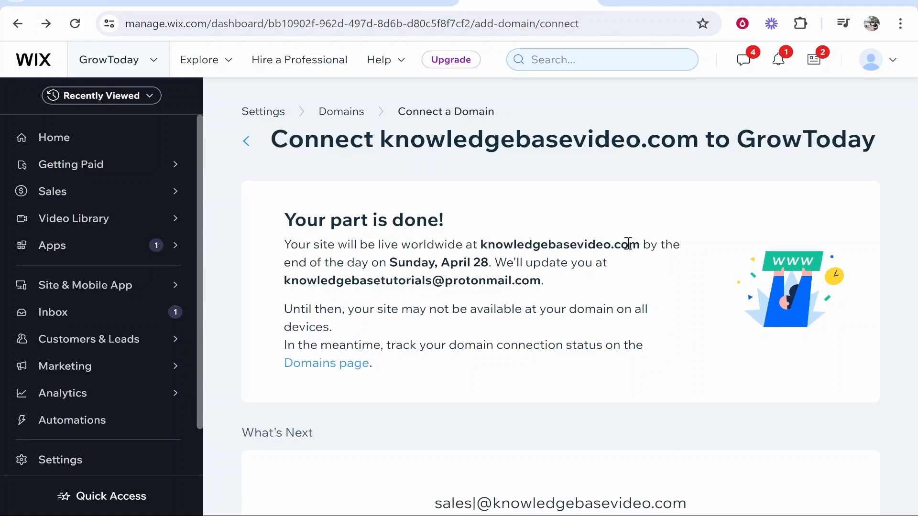
double_click(558, 244)
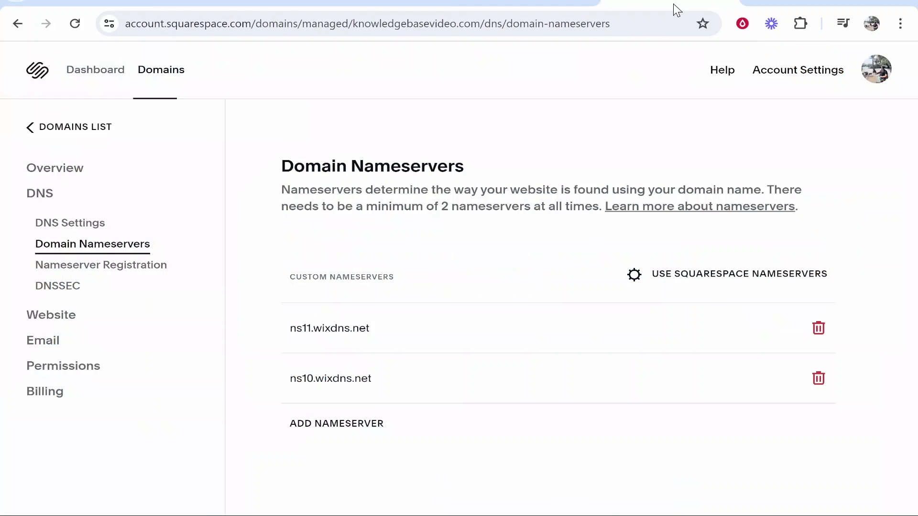
mouse_move(352, 372)
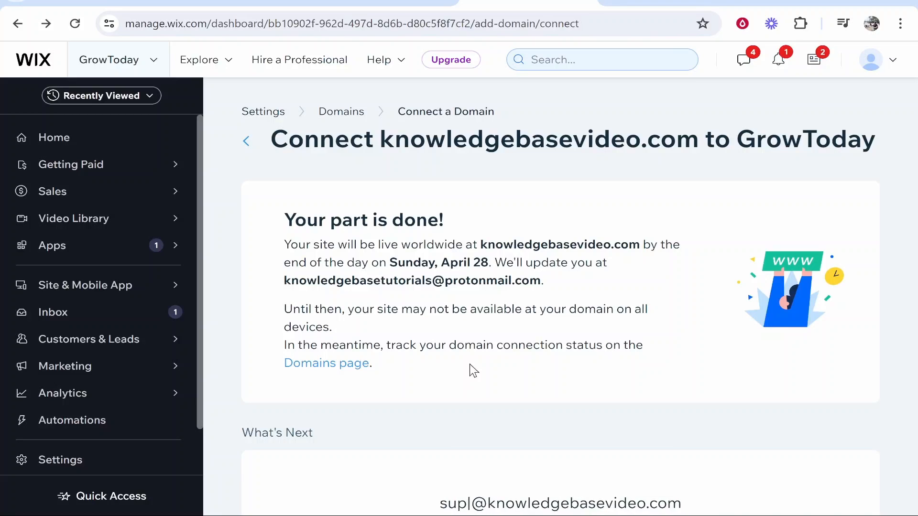
- Follow the Domains page link showing knowledgebasevideo.com at the domain check stage
click(326, 363)
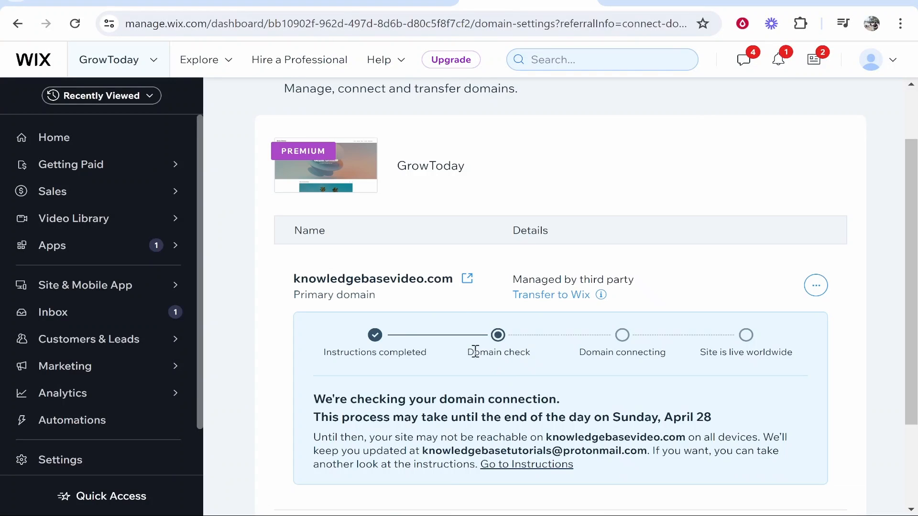
double_click(622, 352)
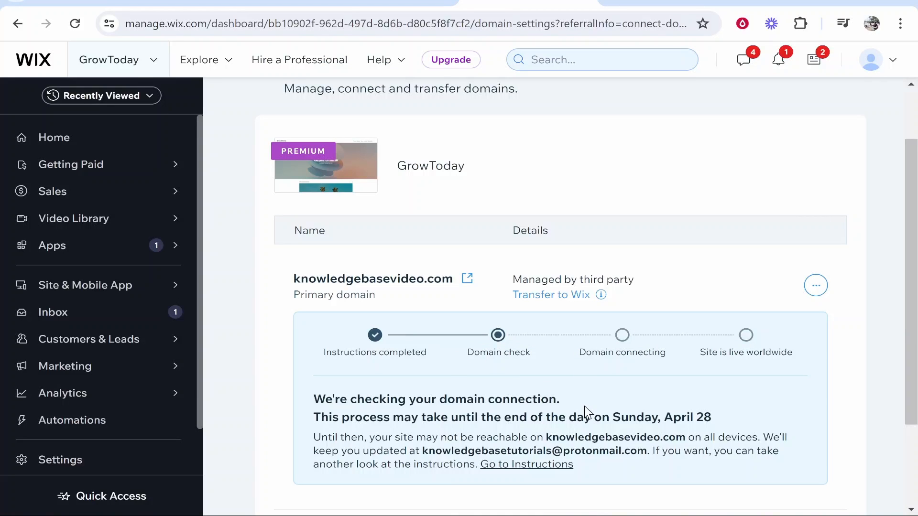
mouse_move(567, 374)
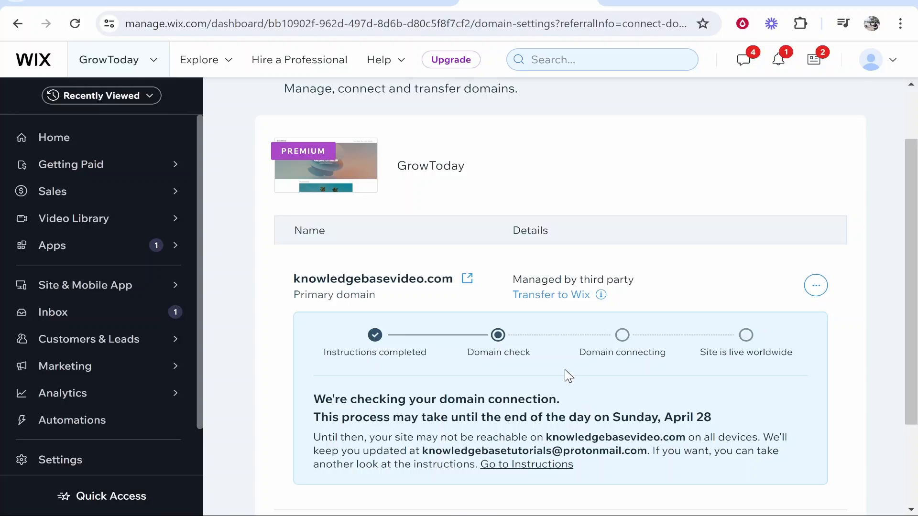